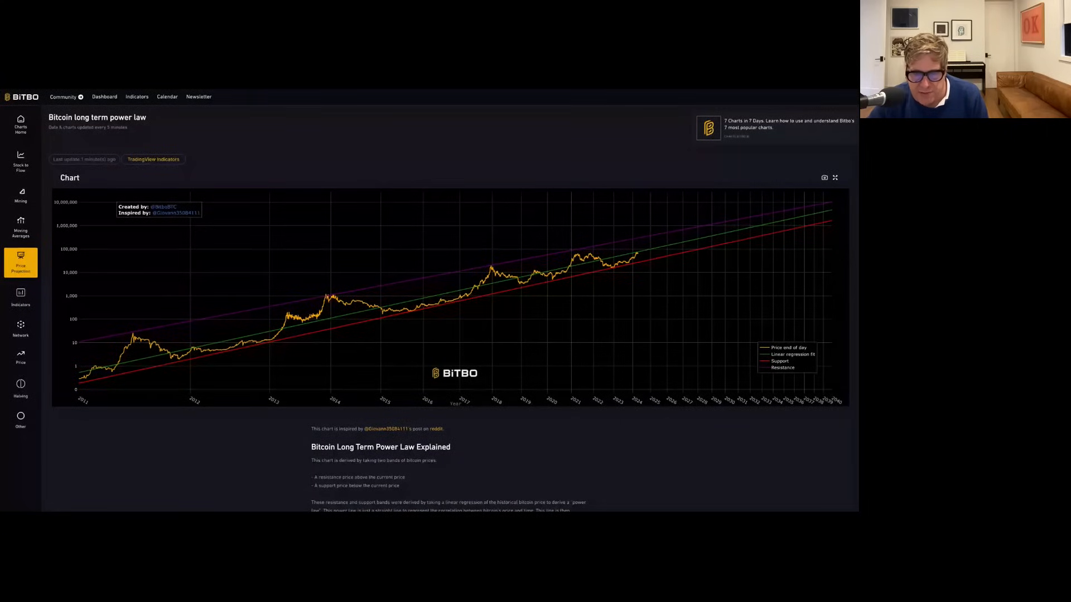
pyautogui.moveTo(604, 260)
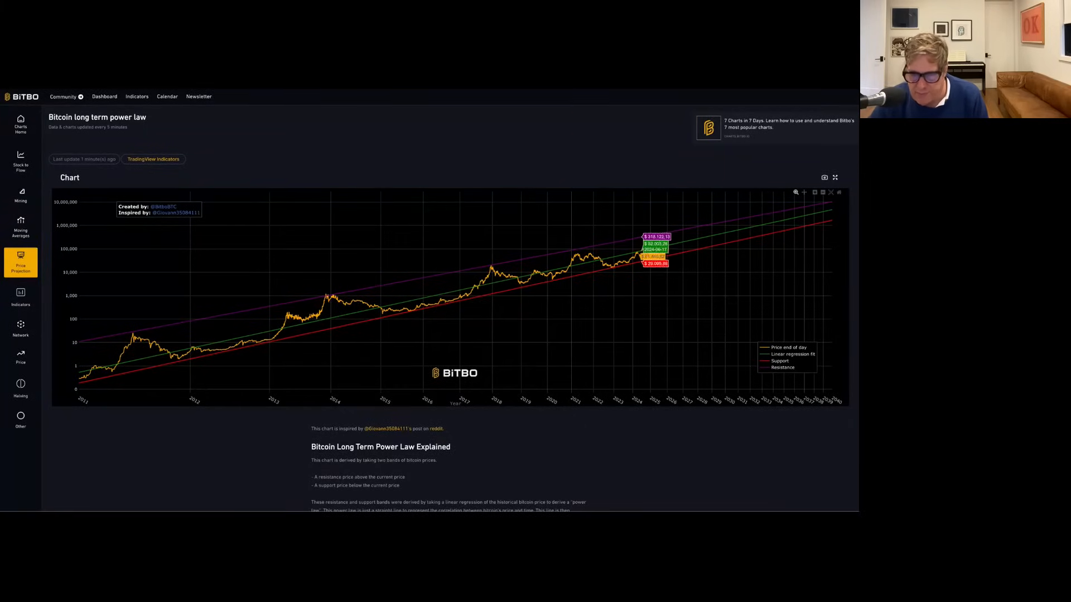
pyautogui.moveTo(676, 246)
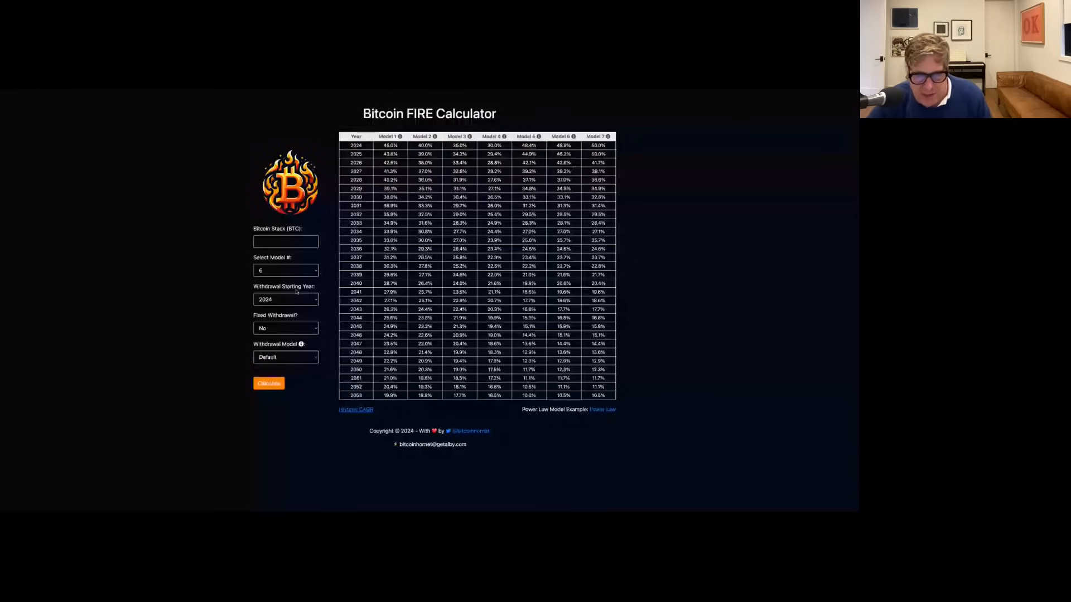
# Step: Enter a 10 BTC stack with withdrawals starting in 2034 and calculate the results
pyautogui.write('1')
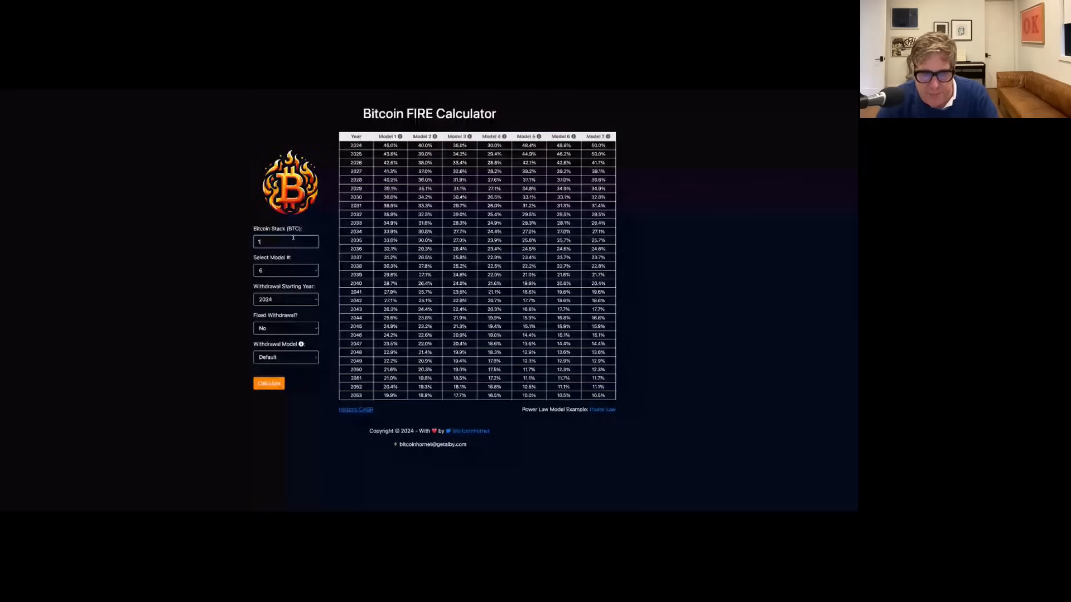
pyautogui.write('0')
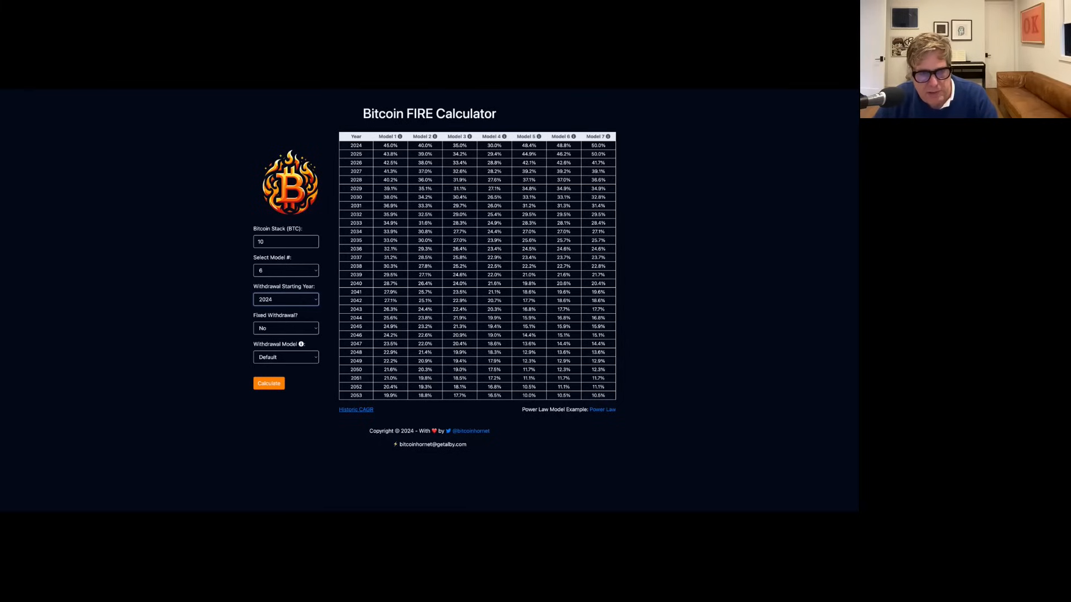
pyautogui.click(286, 299)
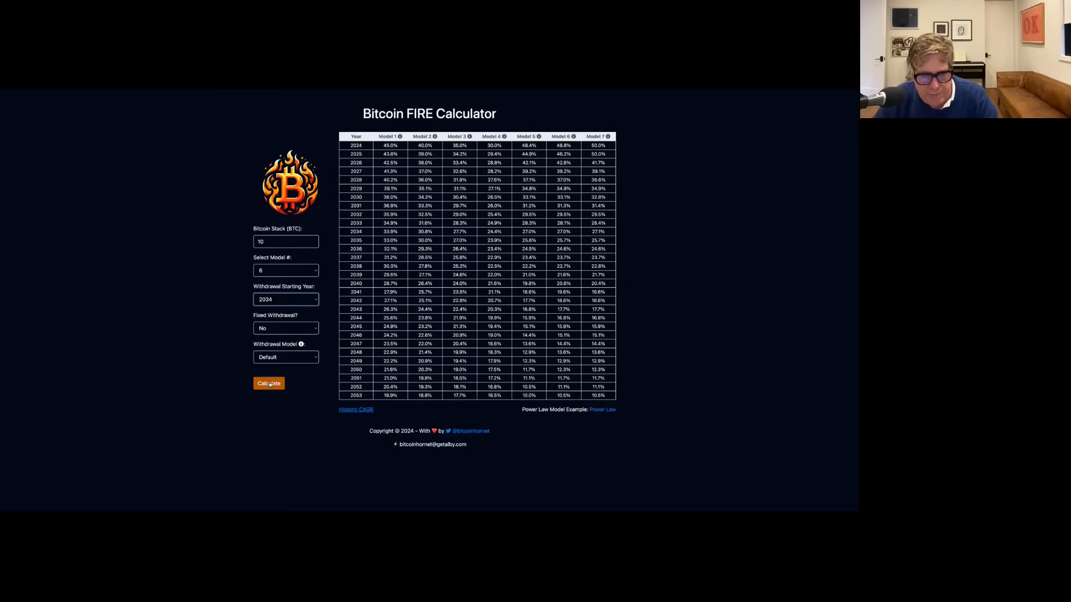
pyautogui.click(268, 382)
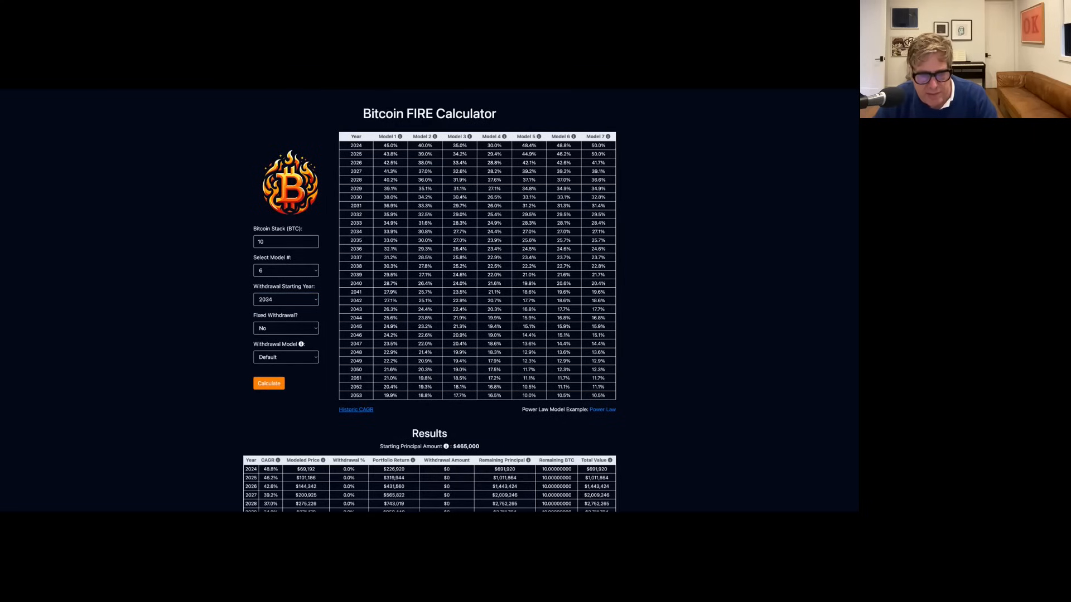
pyautogui.scroll(-3)
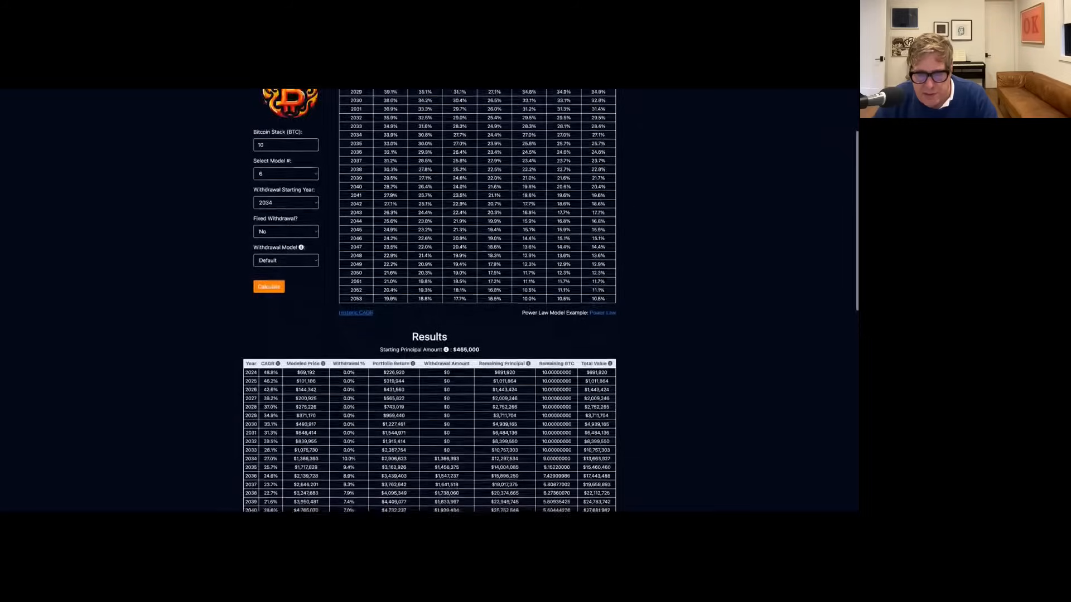
pyautogui.scroll(-3)
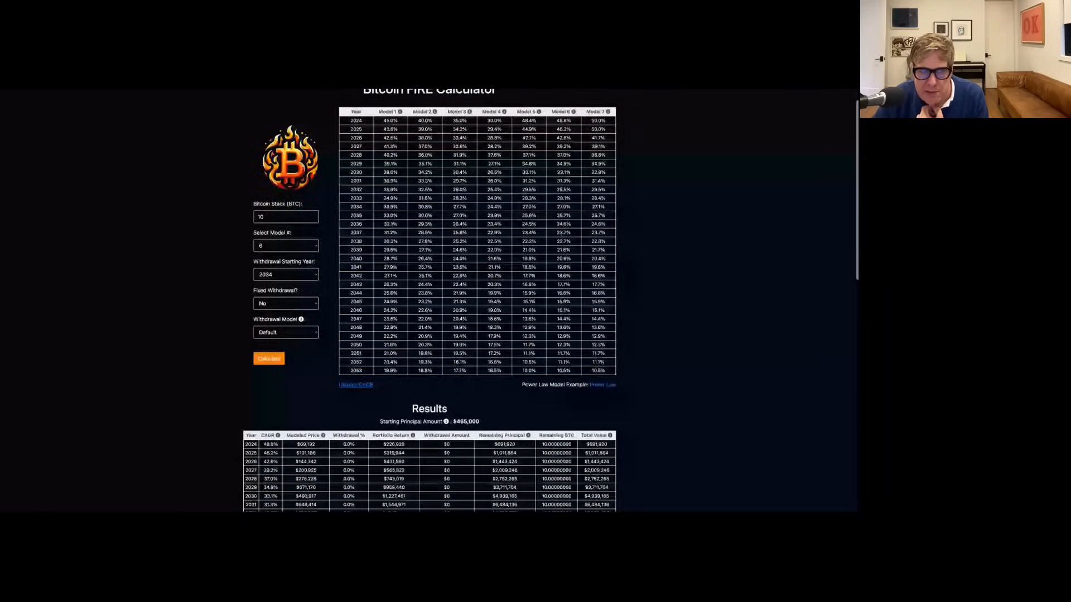
pyautogui.scroll(-3)
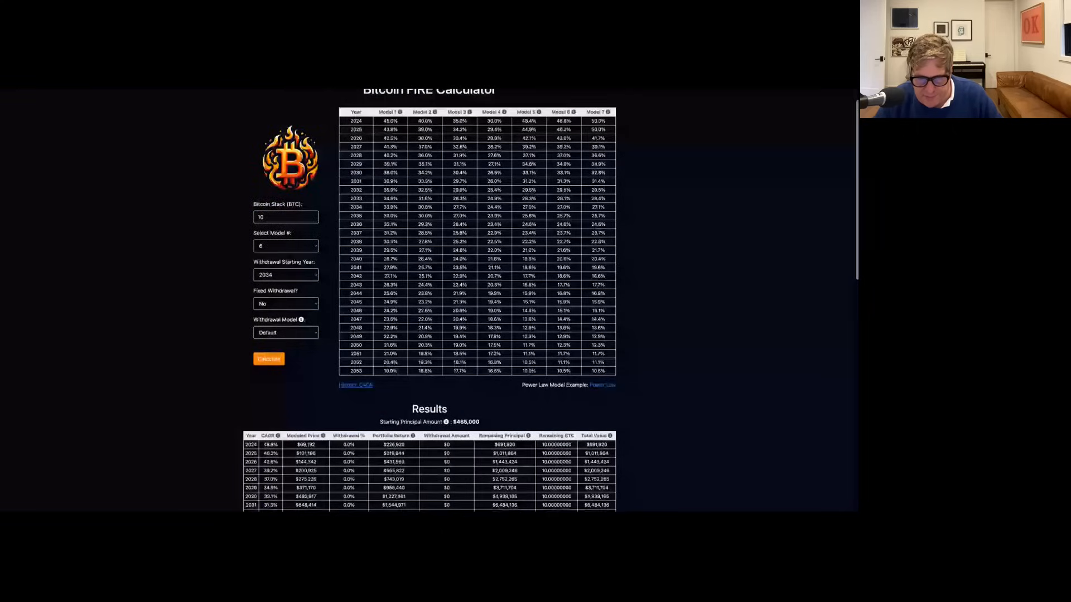
pyautogui.scroll(-3)
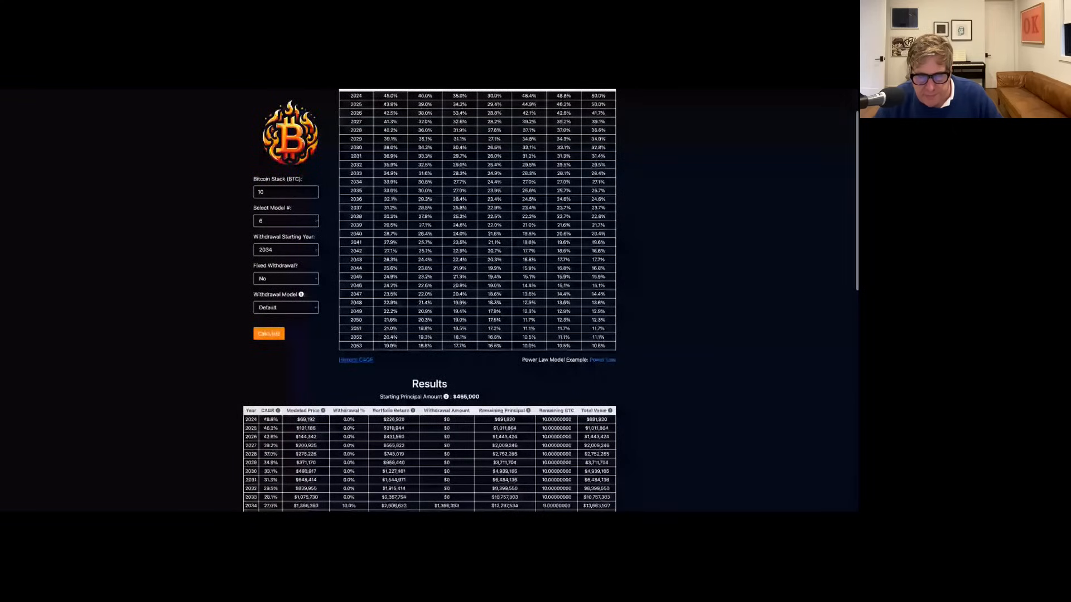
pyautogui.scroll(-3)
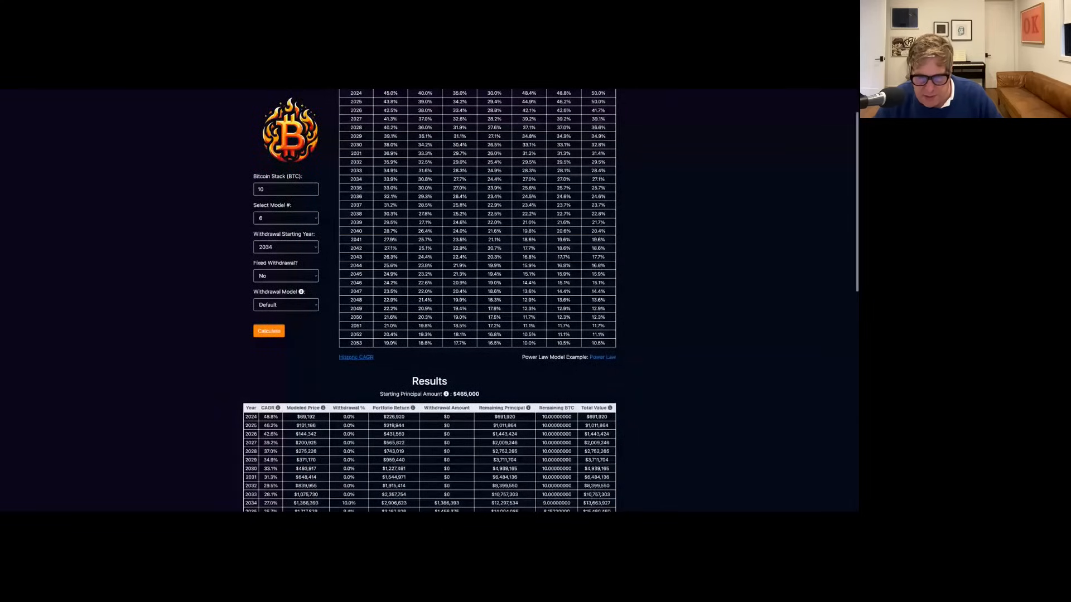
pyautogui.scroll(-3)
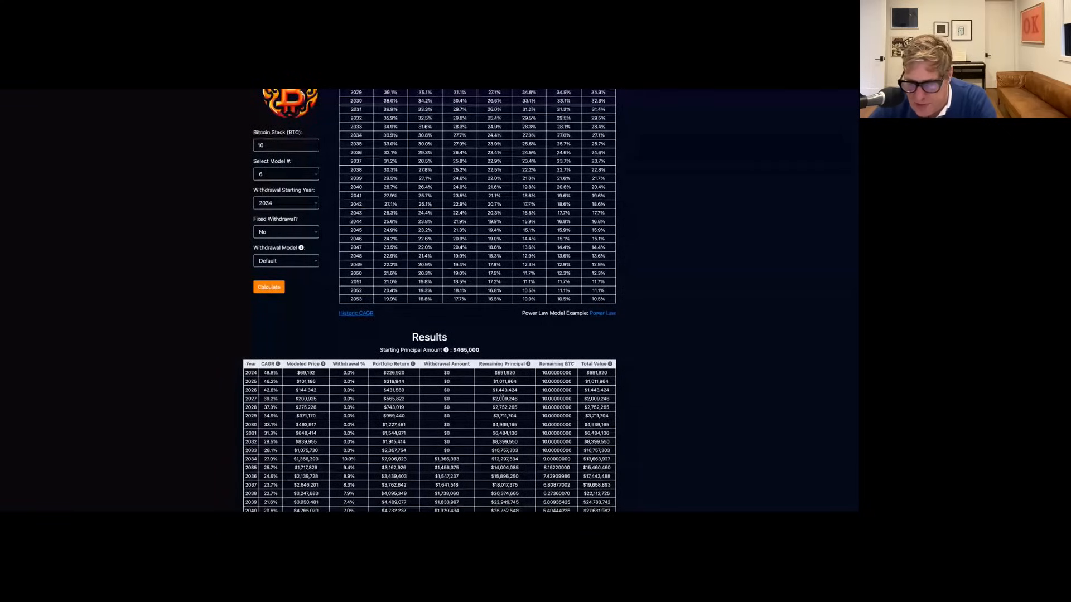
pyautogui.scroll(-3)
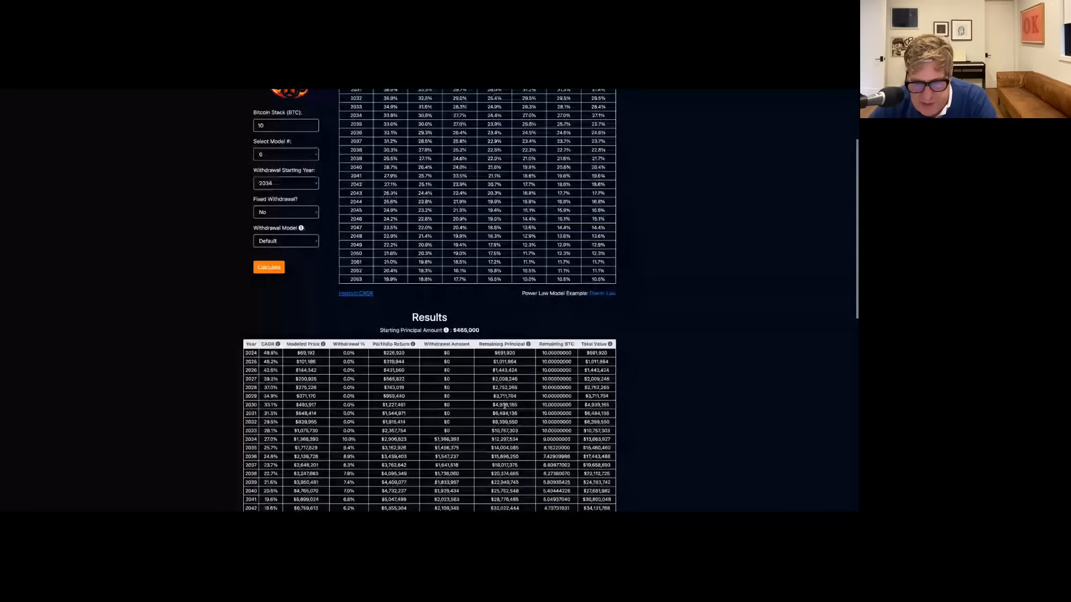
pyautogui.scroll(-3)
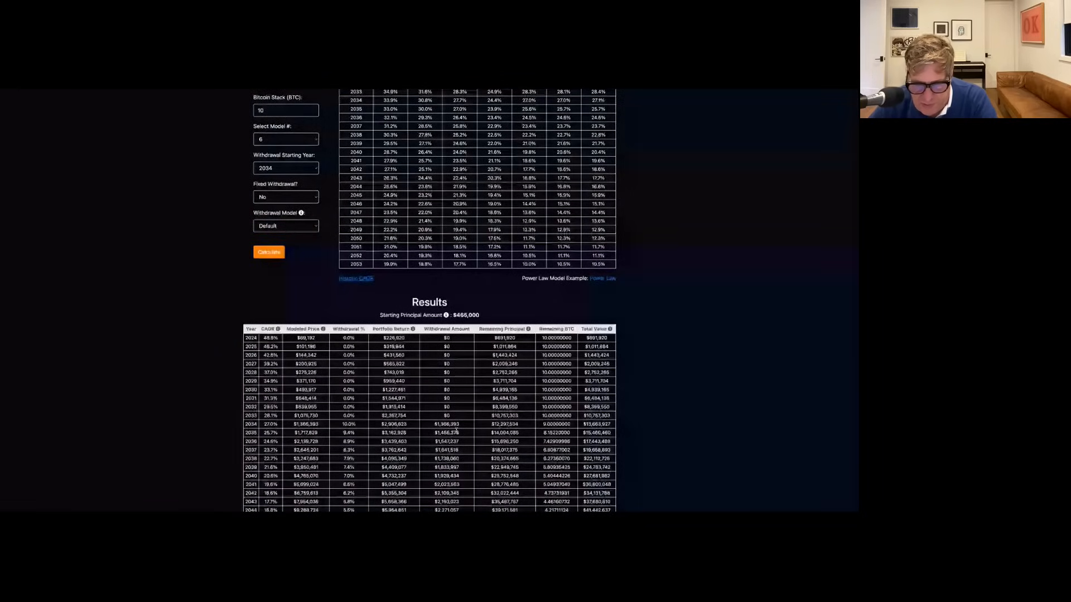
pyautogui.moveTo(468, 432)
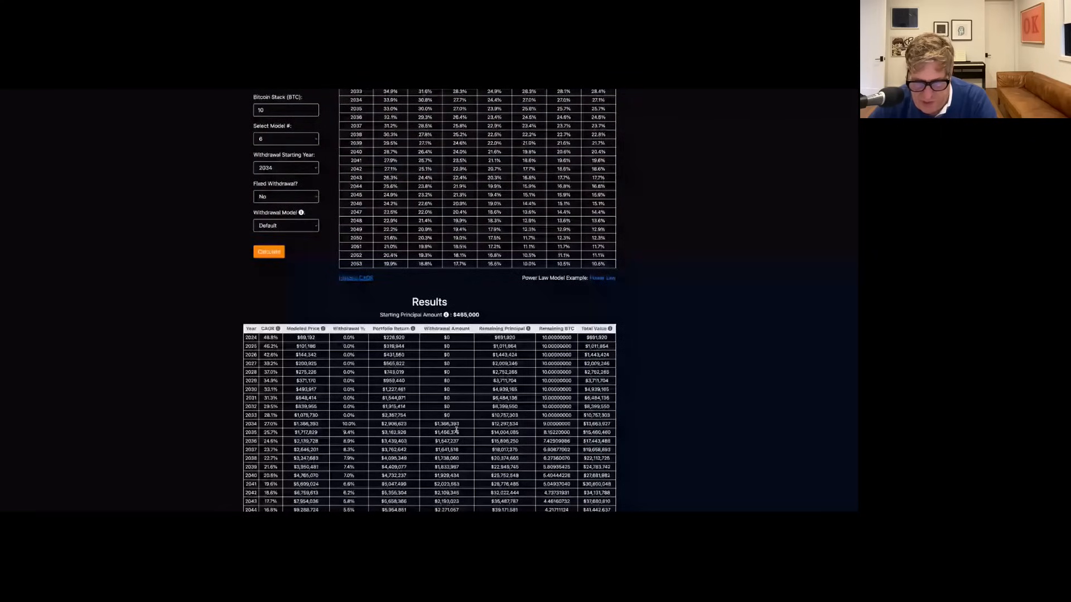
pyautogui.scroll(-3)
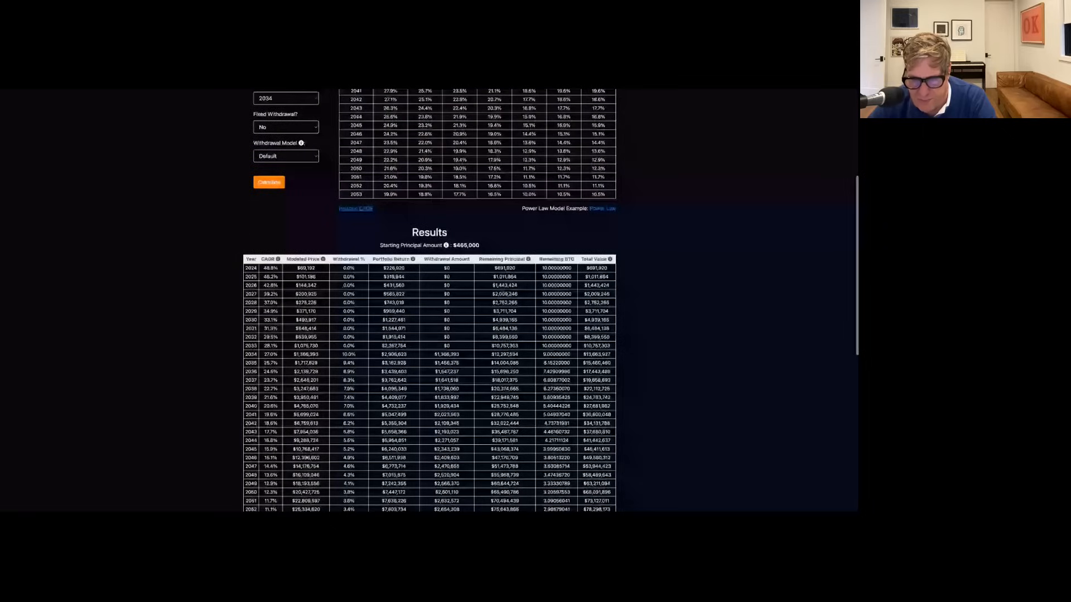
pyautogui.scroll(-3)
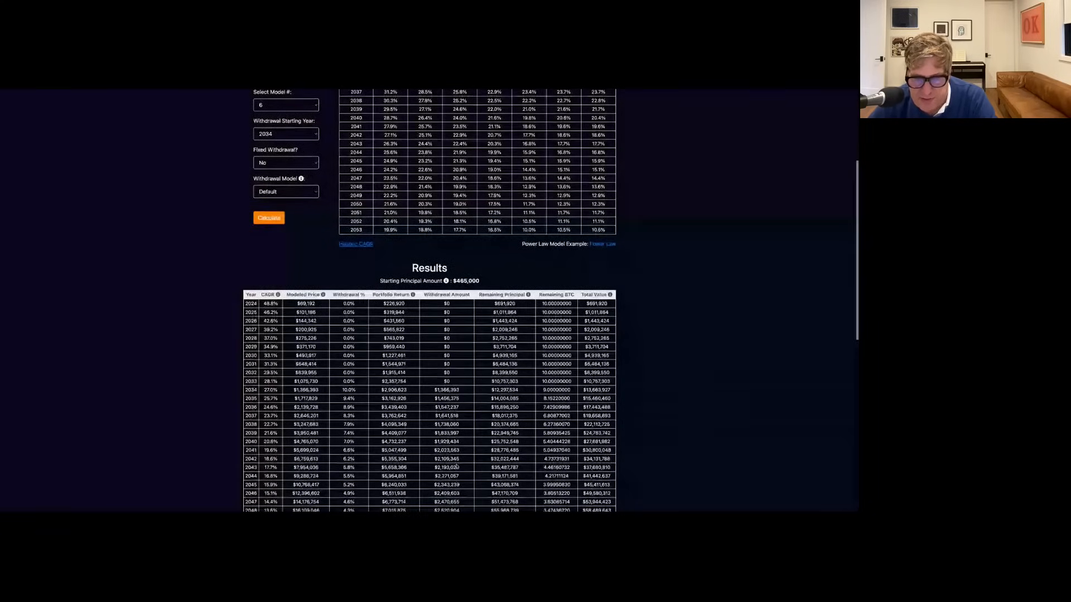
pyautogui.scroll(-3)
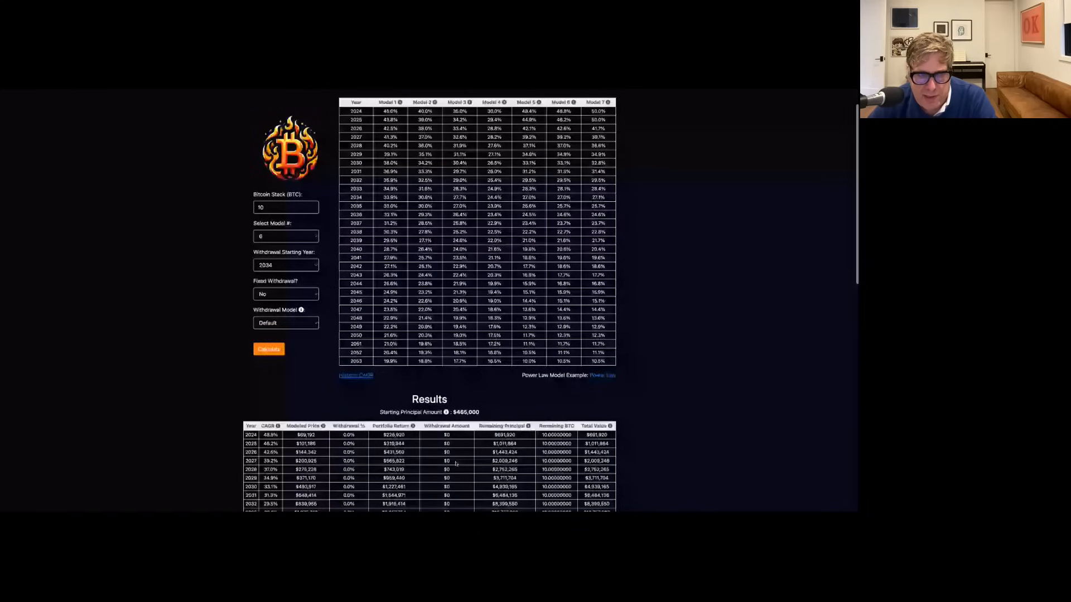
# Step: Change the stack to 1 BTC with a 2044 withdrawal start and view the recalculated Results table
pyautogui.scroll(-3)
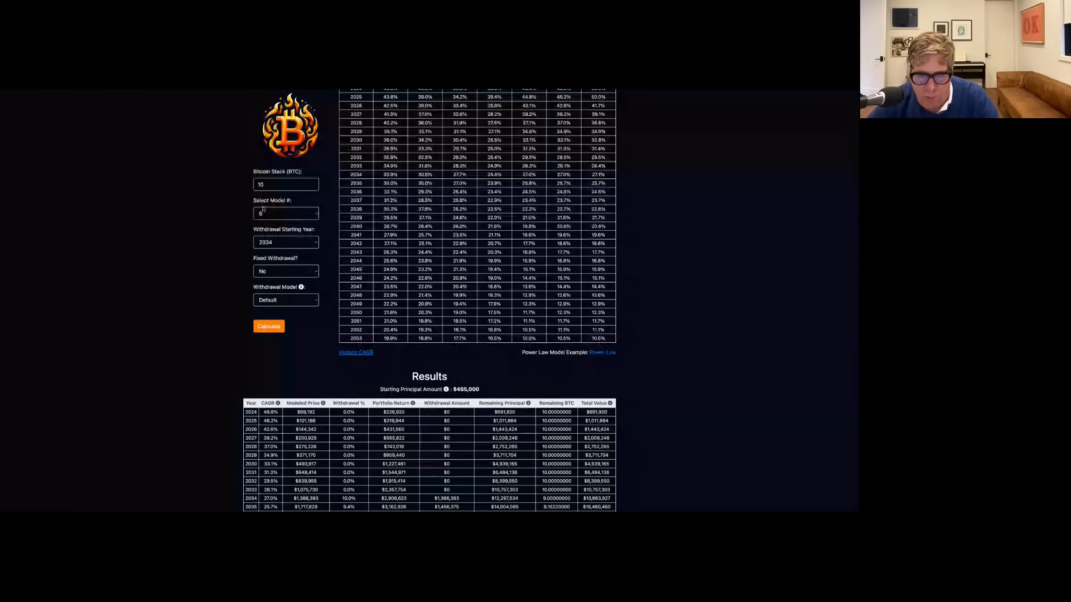
pyautogui.write('1')
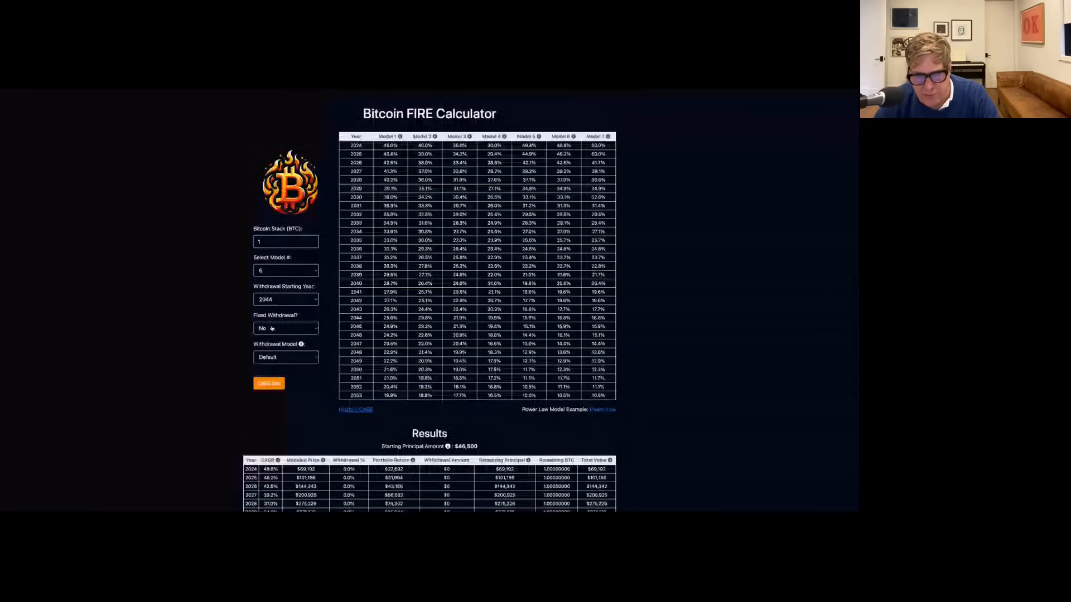
pyautogui.scroll(-3)
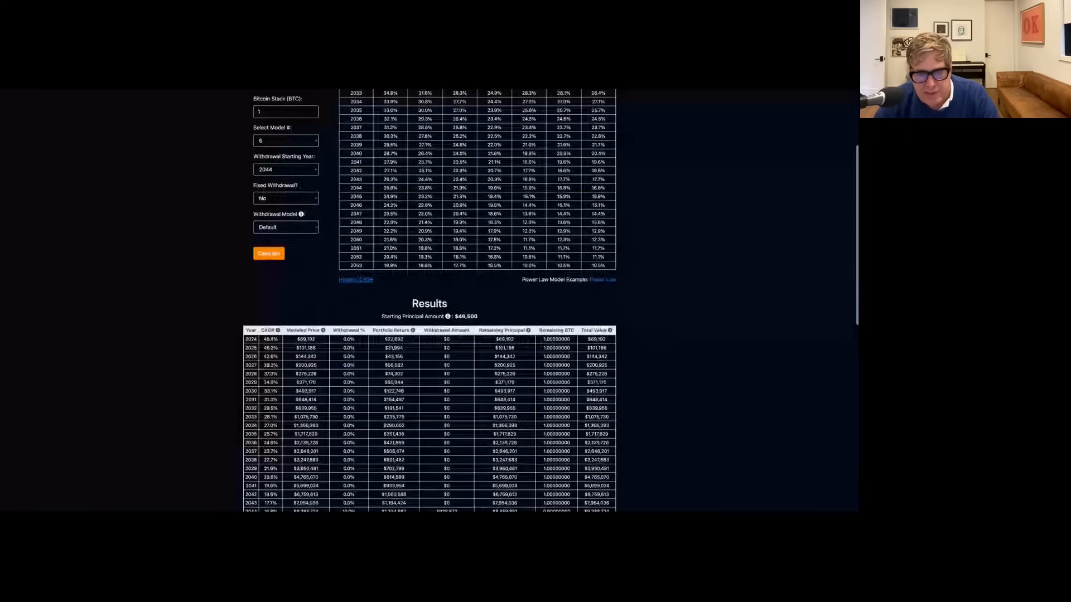
pyautogui.scroll(-3)
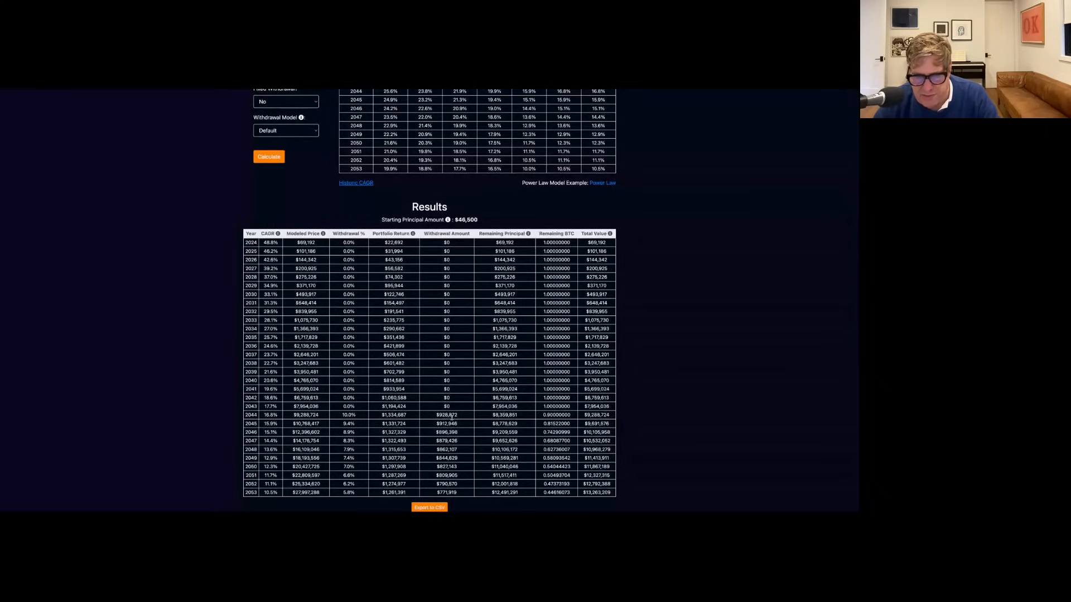
# Step: Scroll past the Results table to the Modeled Price vs Remaining BTC, CAGR and Withdrawal Percentage charts
pyautogui.scroll(-3)
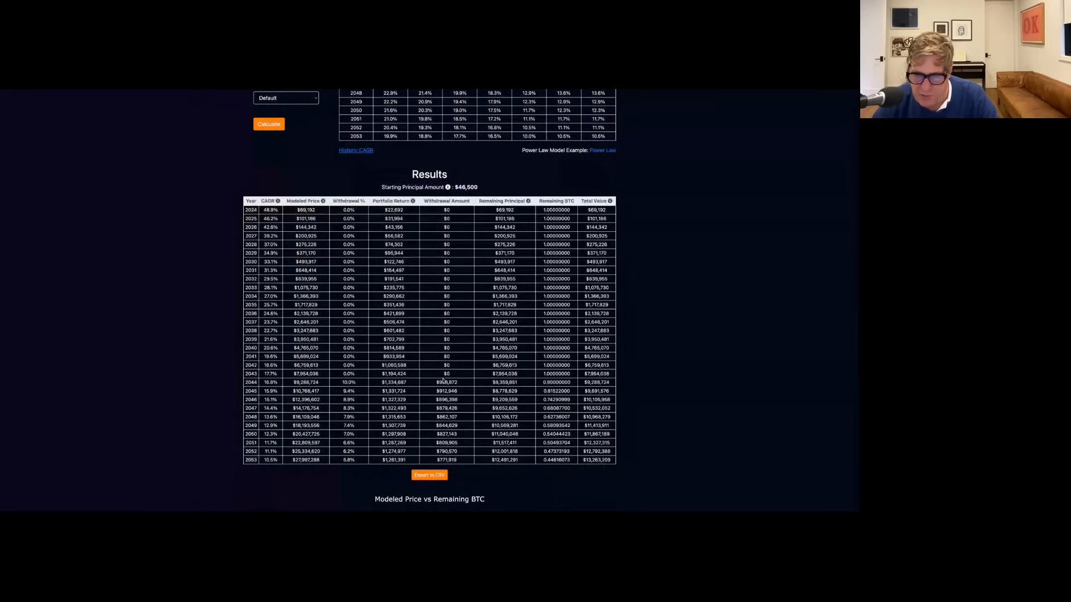
pyautogui.scroll(-3)
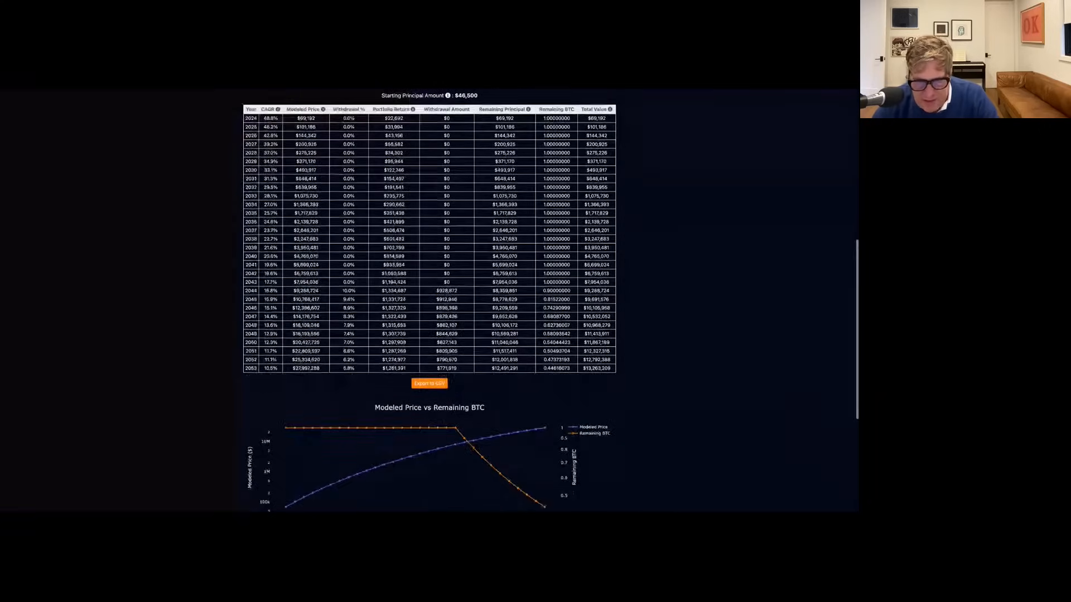
pyautogui.scroll(-3)
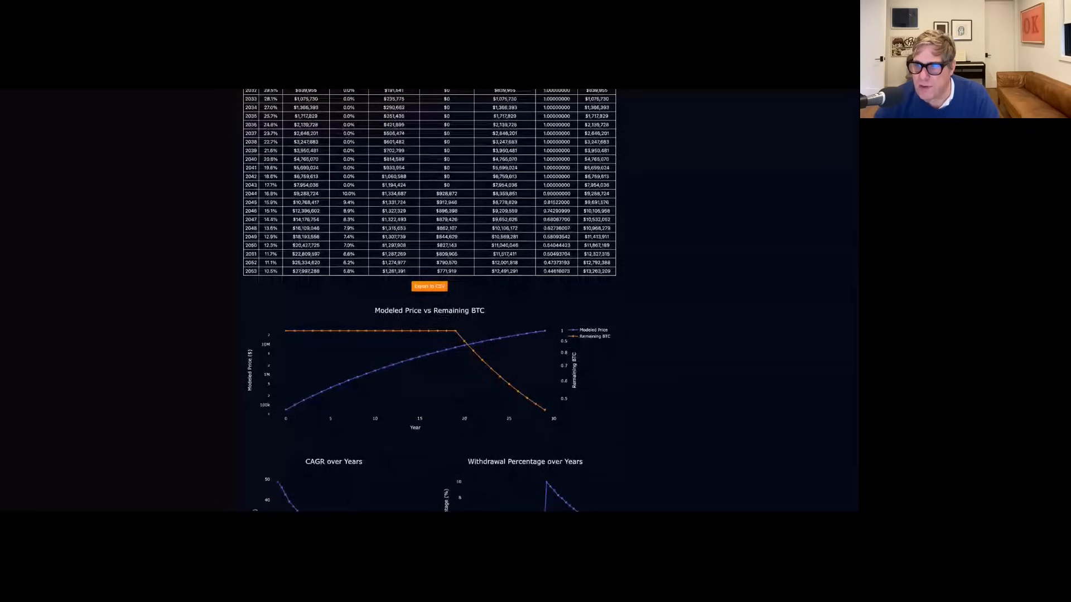